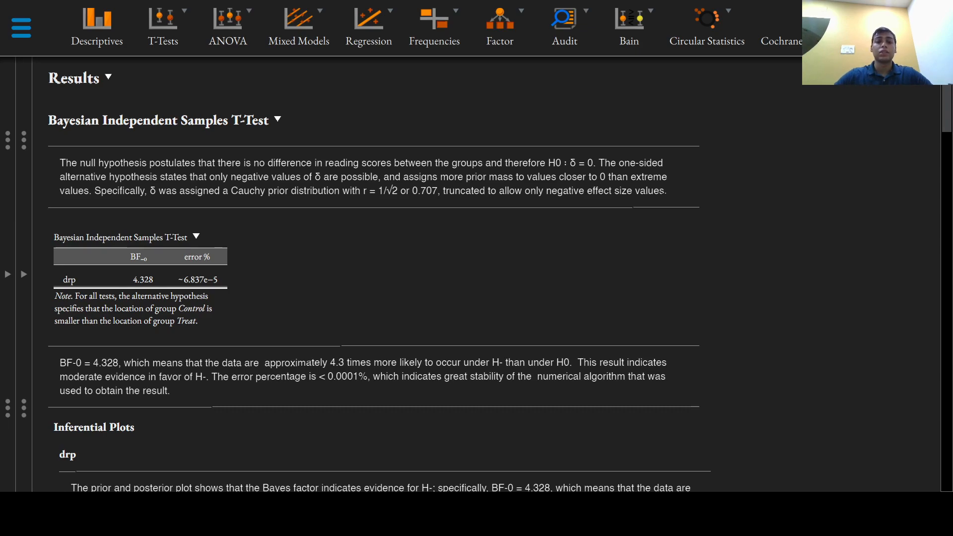
scroll("down", 3)
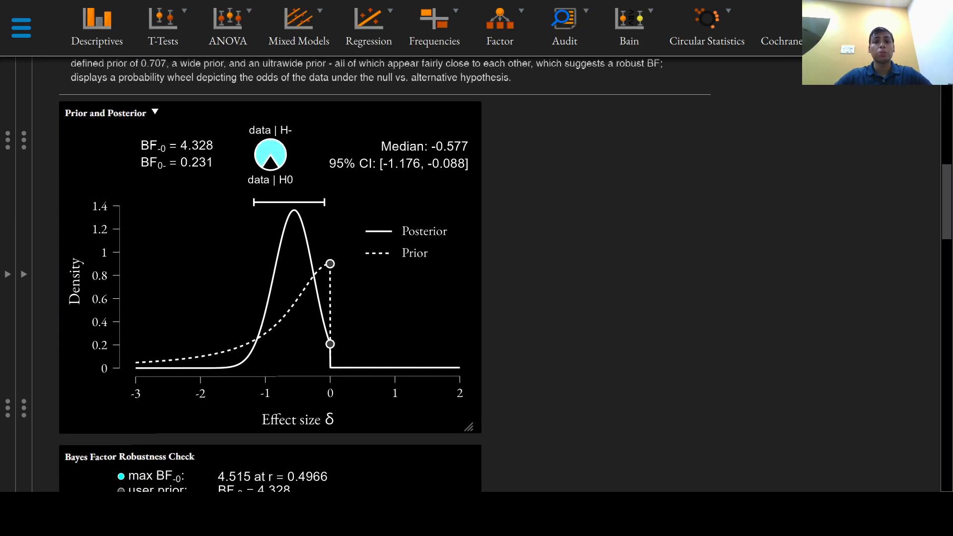
scroll("down", 3)
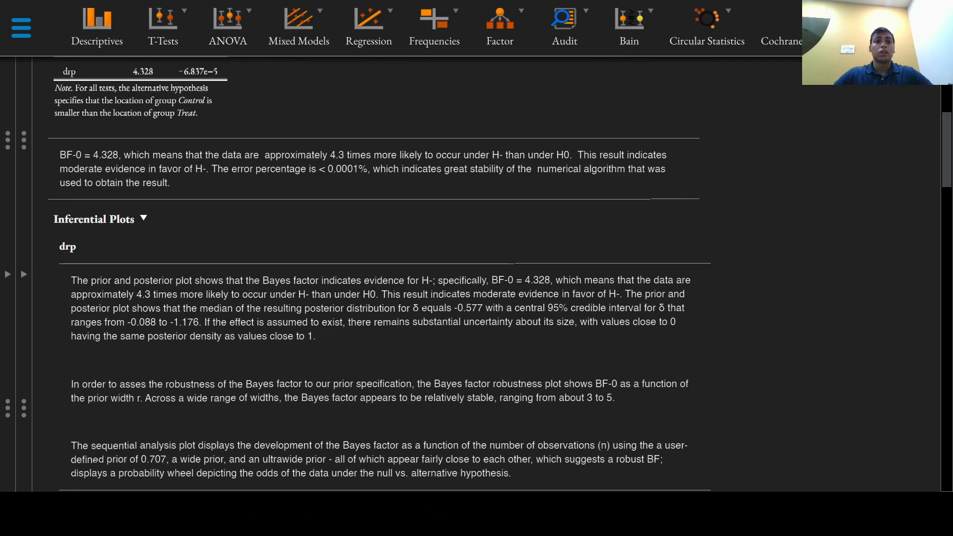
scroll("up", 3)
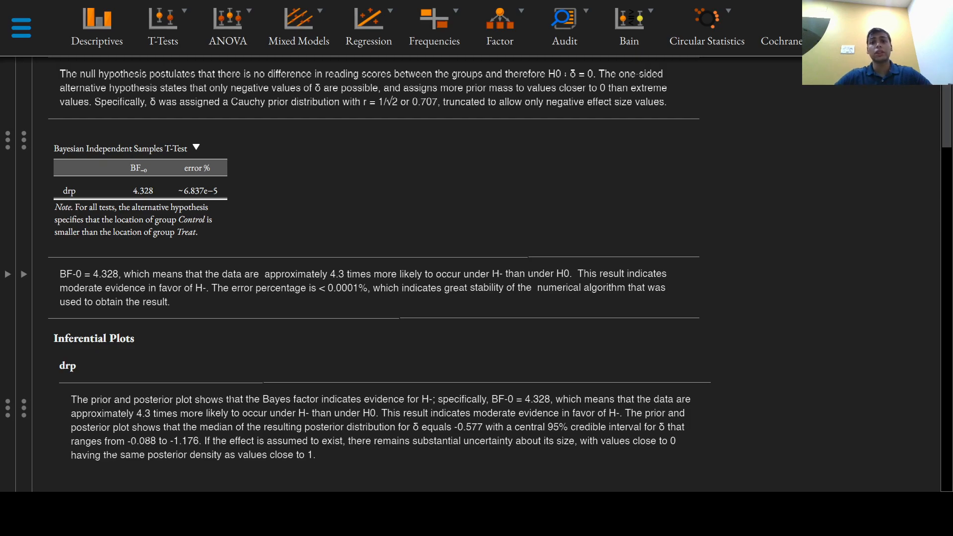
scroll("down", 3)
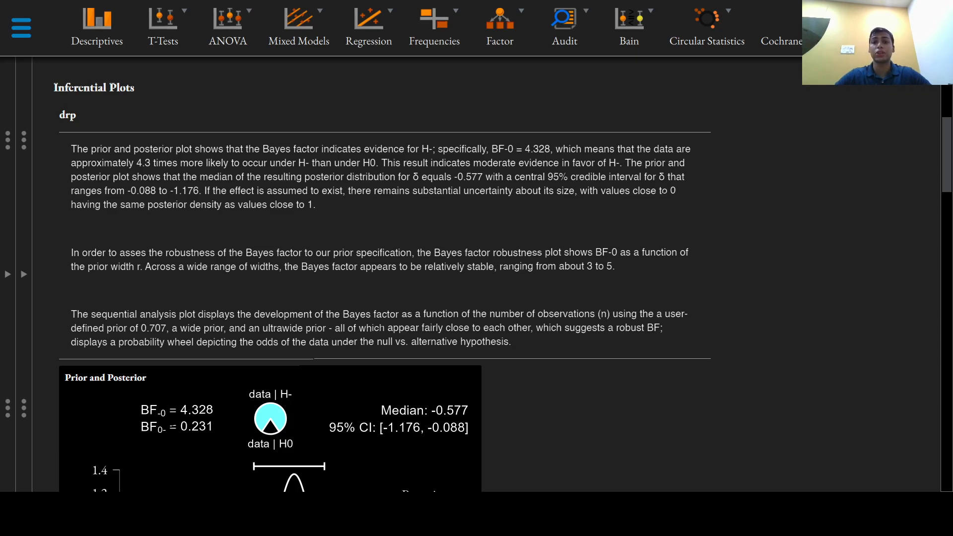
scroll("down", 3)
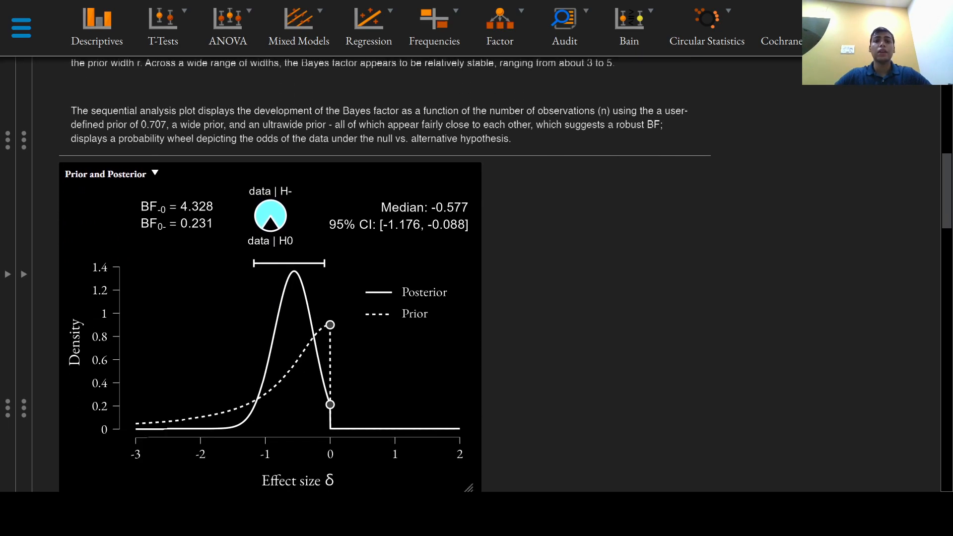
scroll("down", 3)
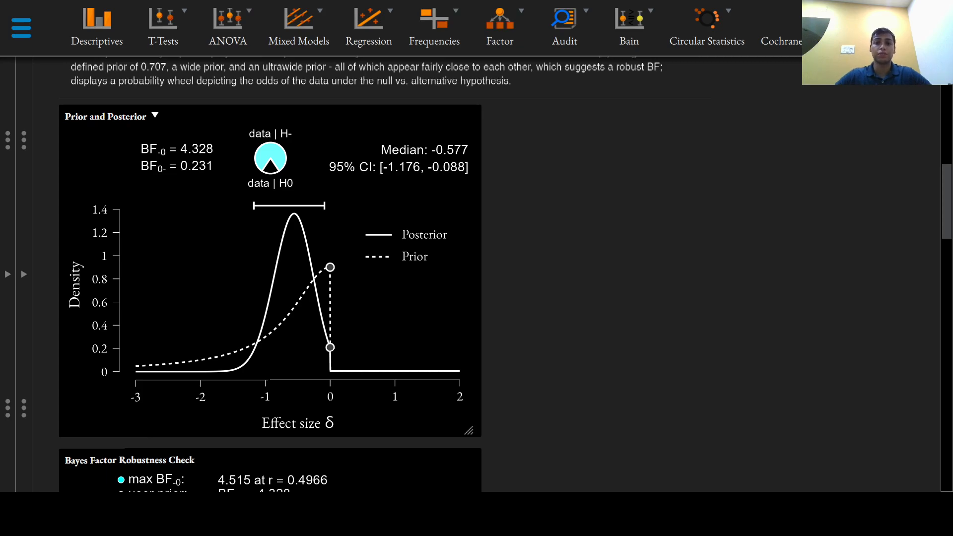
scroll("down", 3)
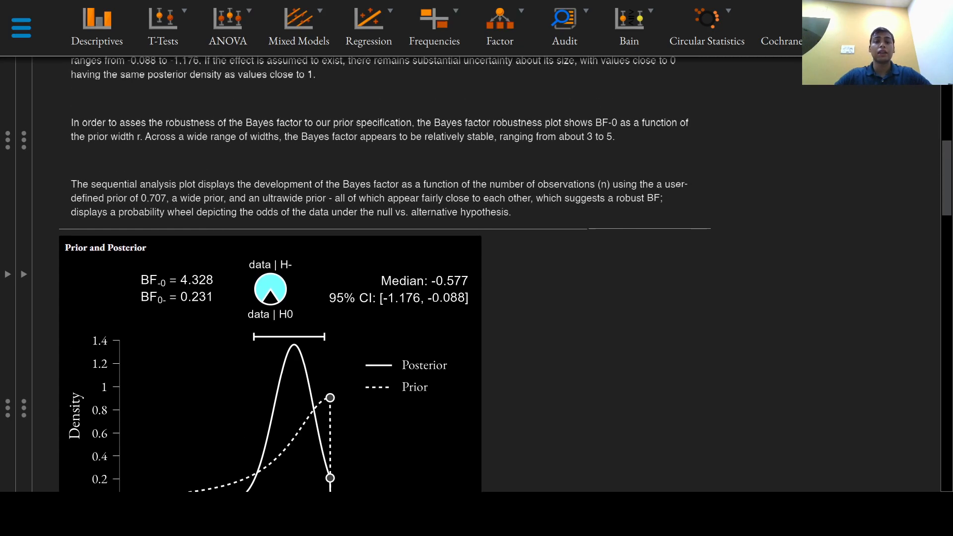